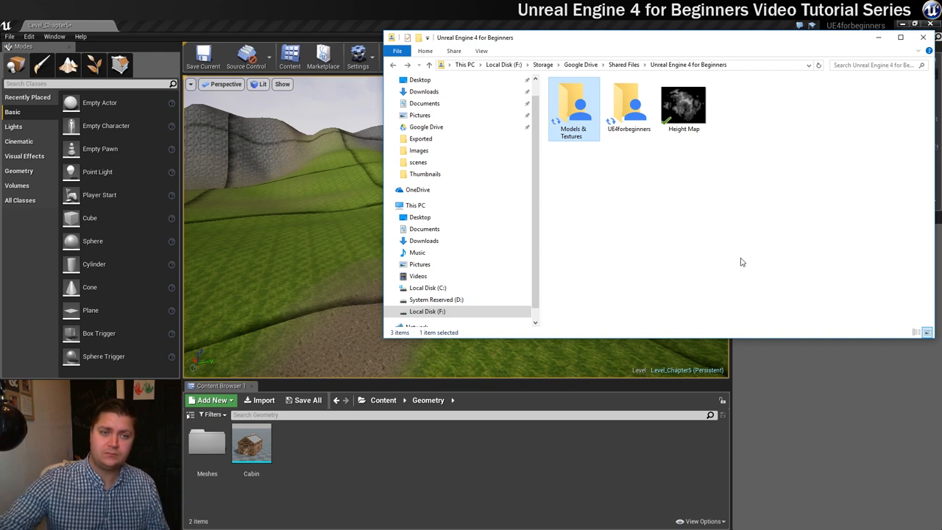
{"action": "mouse_move", "coordinate": [575, 109]}
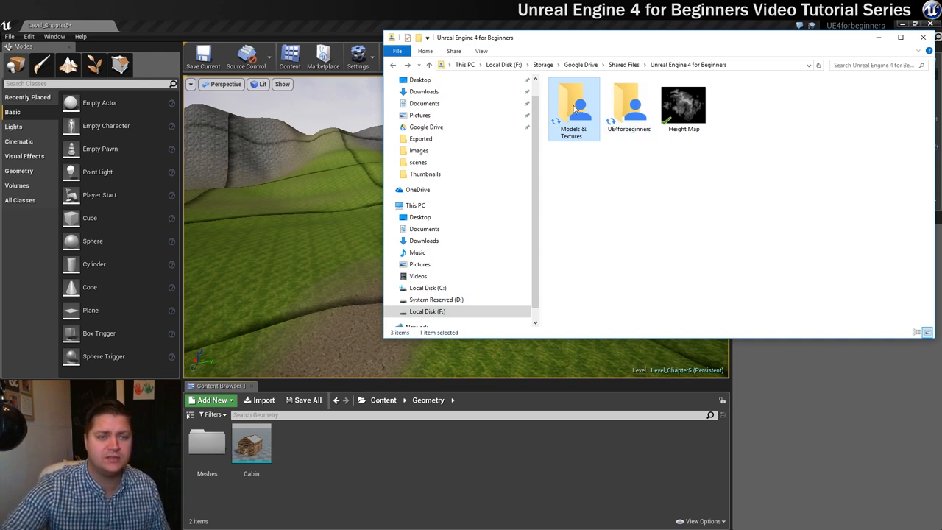
Open the Rocks folder inside Models & Textures in File Explorer.
{"action": "double_click", "coordinate": [573, 107]}
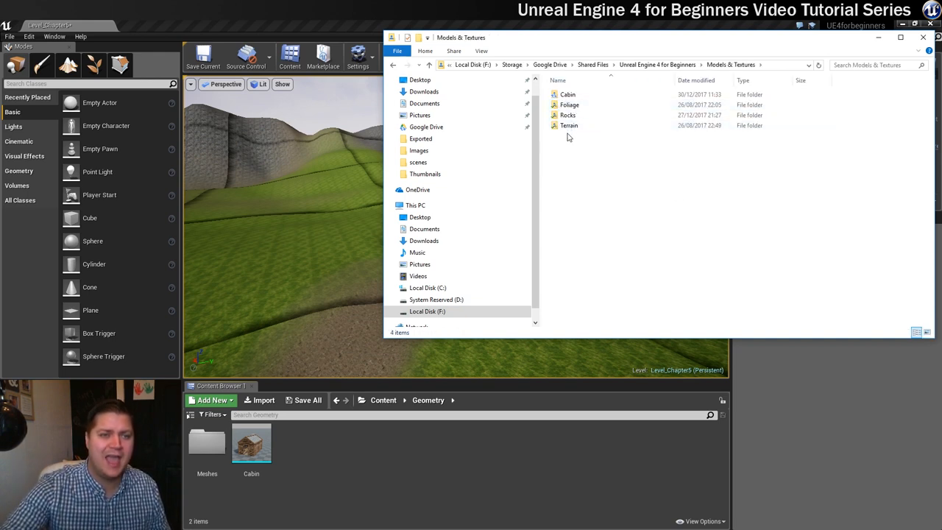
{"action": "left_click", "coordinate": [567, 115]}
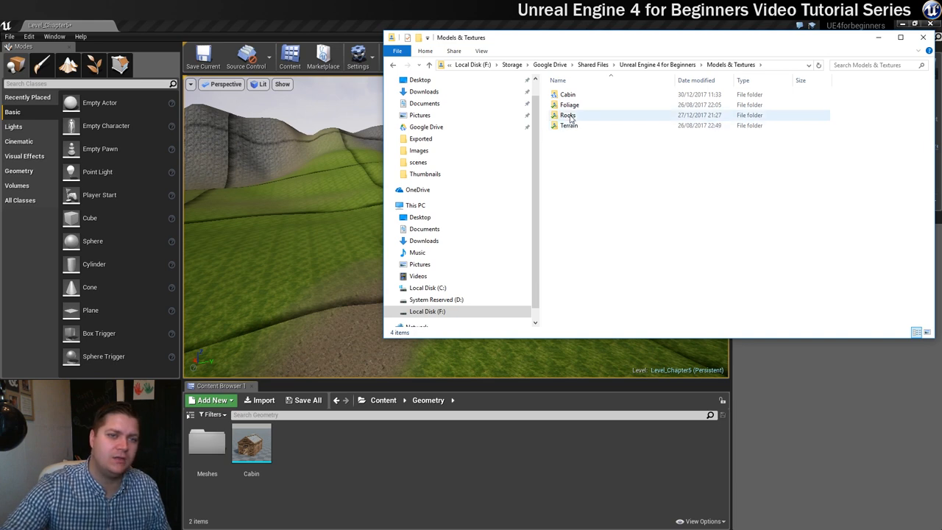
{"action": "double_click", "coordinate": [567, 115]}
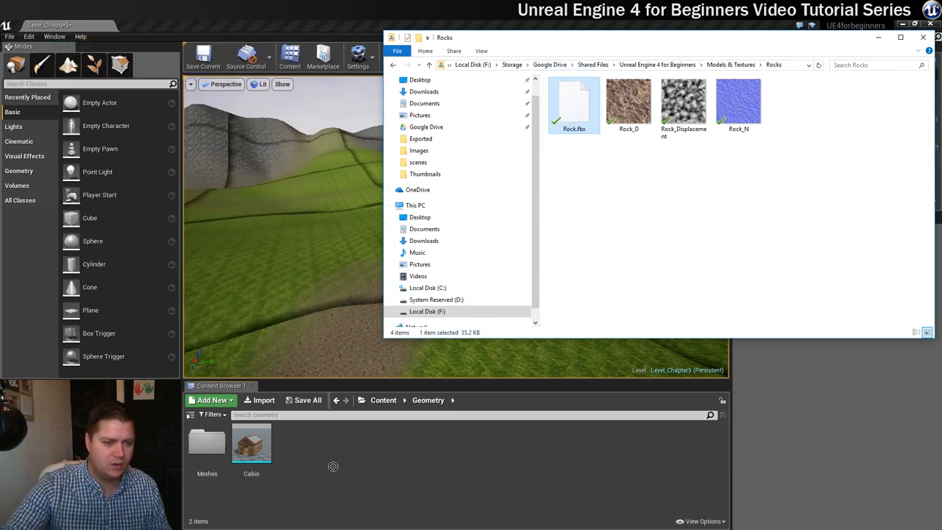
{"action": "mouse_move", "coordinate": [314, 463]}
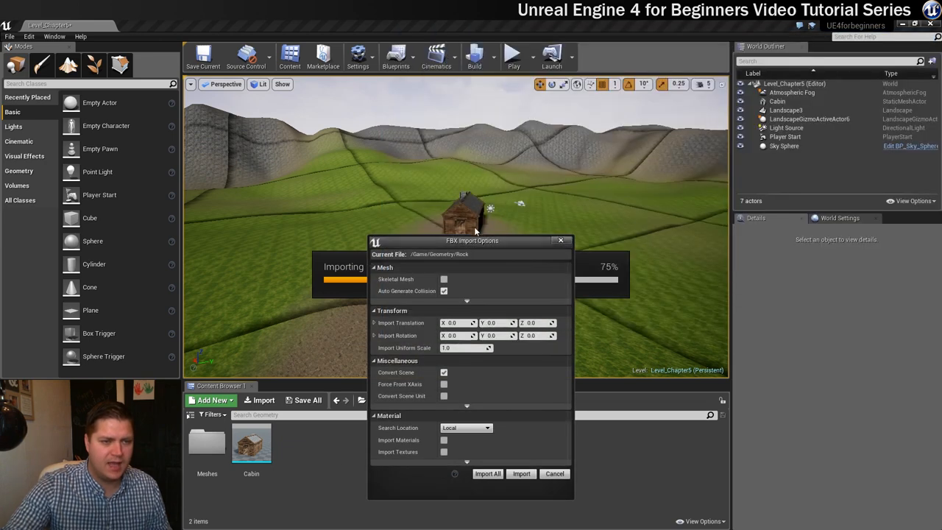
Move the FBX Import Options dialog aside and import Rock.fbx as a mesh into Geometry.
{"action": "left_click_drag", "start_coordinate": [471, 240], "coordinate": [438, 77]}
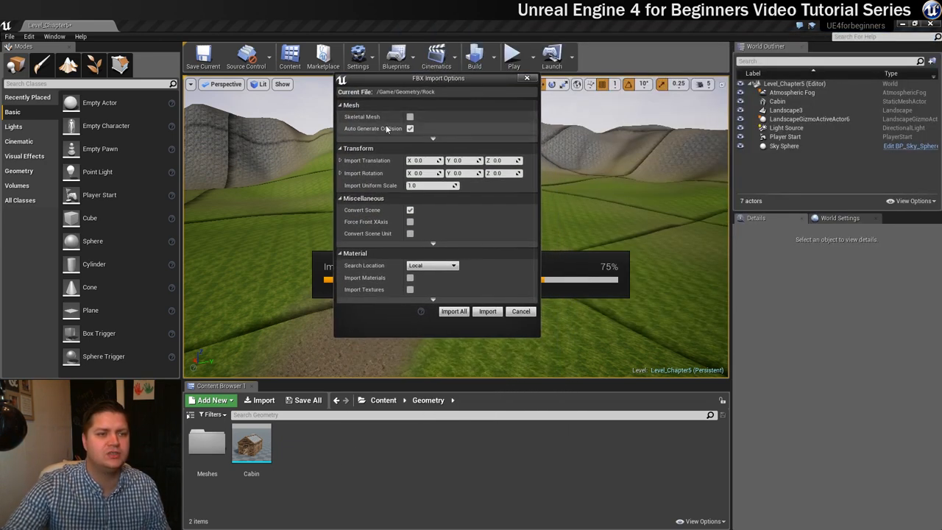
{"action": "mouse_move", "coordinate": [371, 129]}
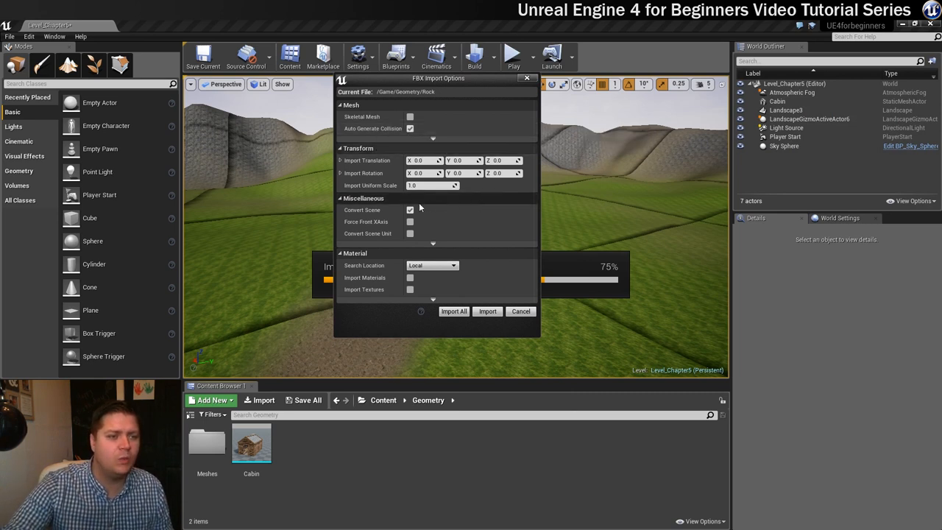
{"action": "mouse_move", "coordinate": [432, 205]}
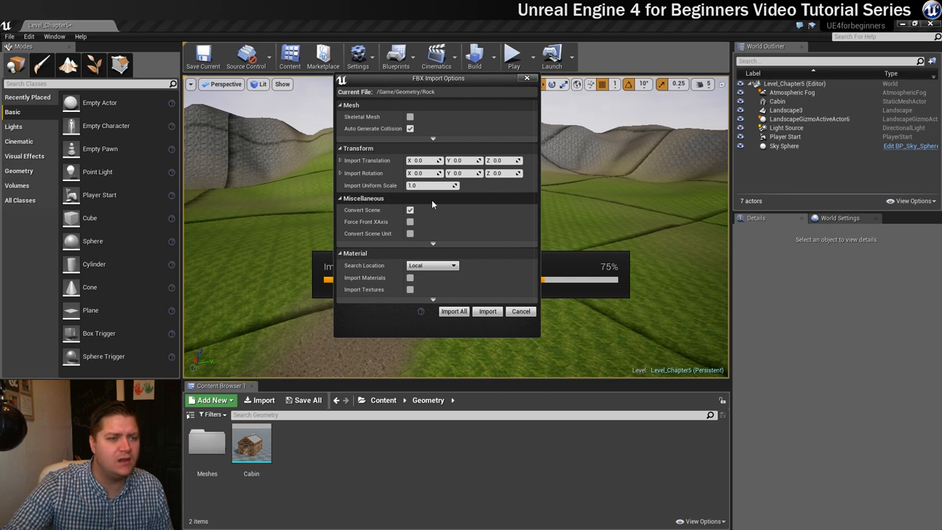
{"action": "left_click", "coordinate": [410, 210]}
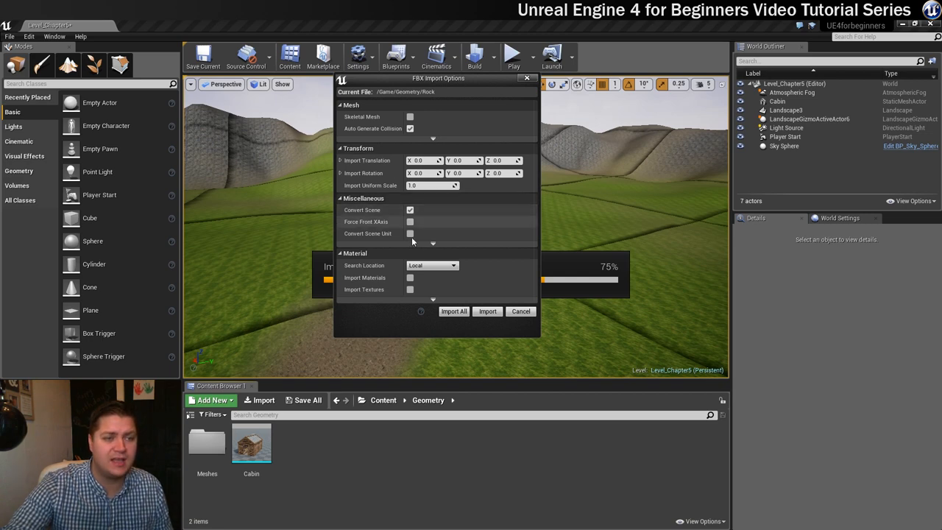
{"action": "left_click", "coordinate": [487, 310]}
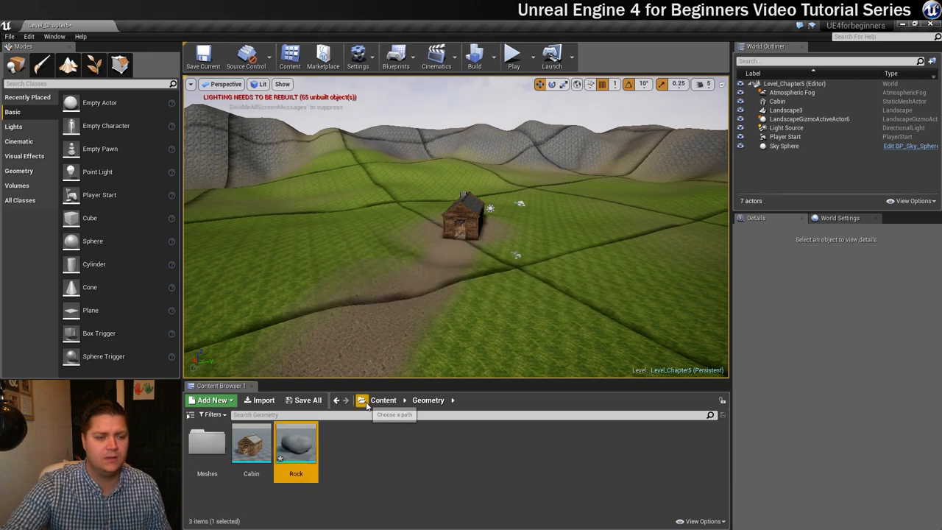
Inspect the Rock mesh in the Static Mesh Editor, then return to Level_Chapter5.
{"action": "double_click", "coordinate": [296, 443]}
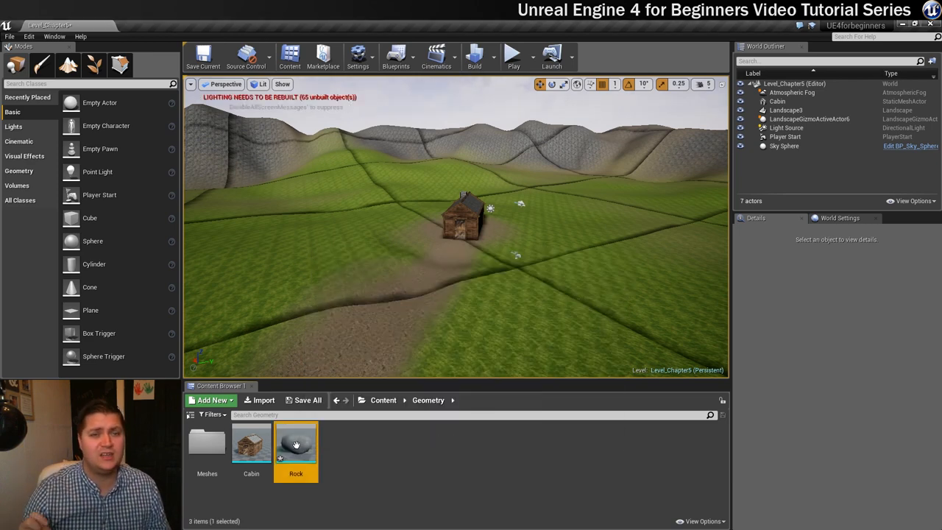
{"action": "double_click", "coordinate": [296, 445]}
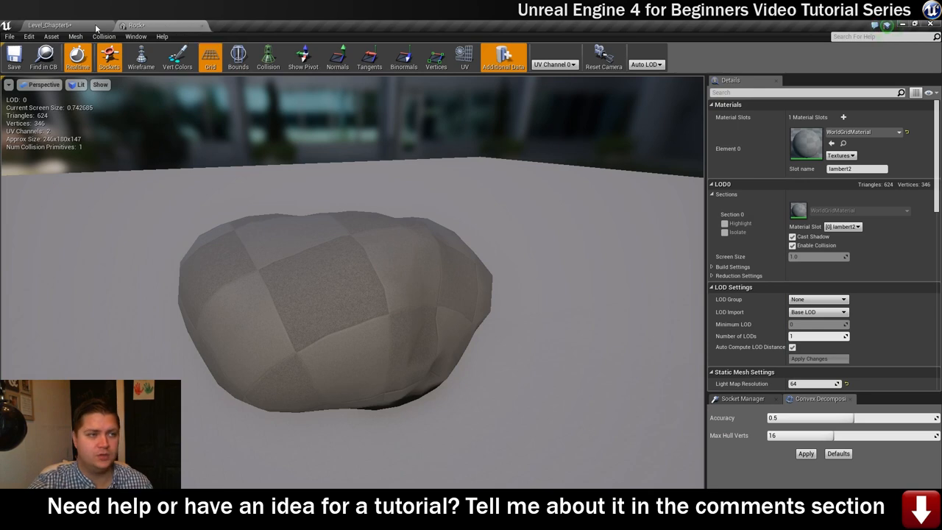
{"action": "left_click", "coordinate": [49, 25]}
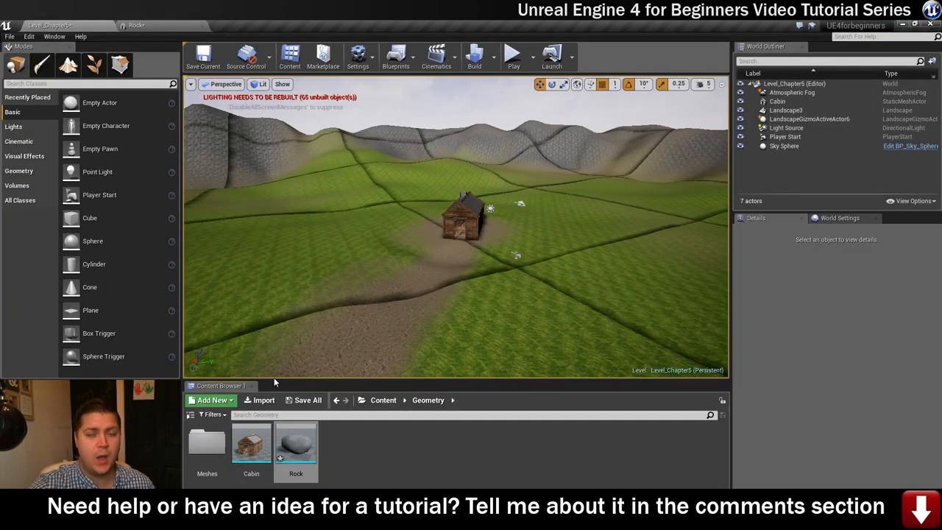
Import Rock_D, Rock_Displacement and Rock_N into Textures and save all the new rock assets.
{"action": "left_click", "coordinate": [384, 399]}
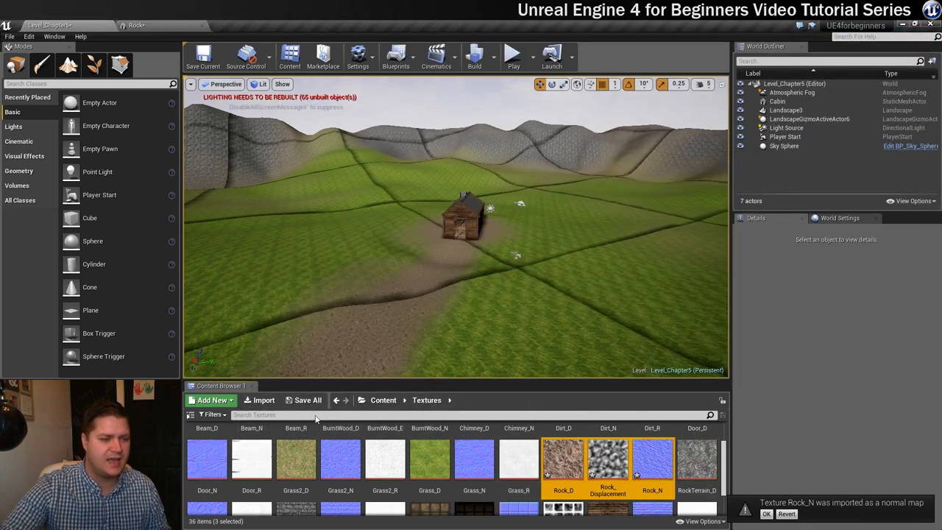
{"action": "left_click", "coordinate": [307, 400]}
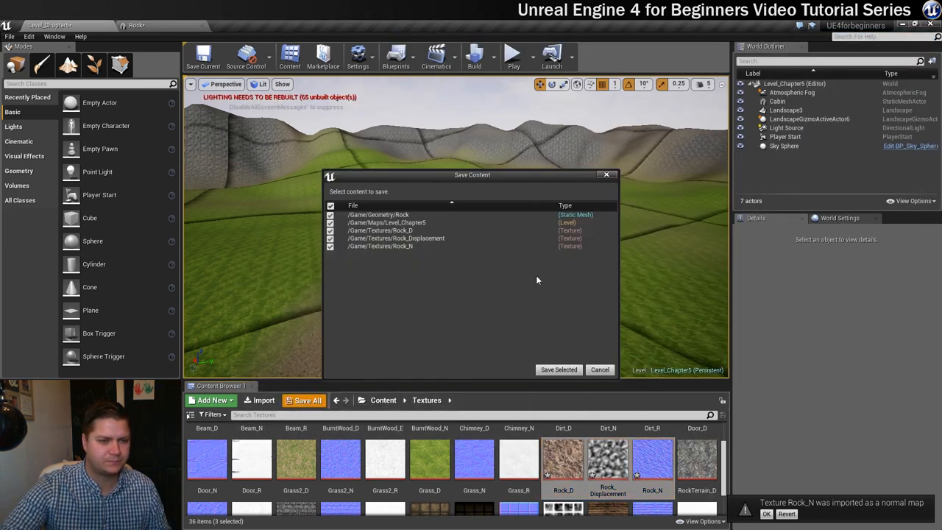
{"action": "left_click", "coordinate": [559, 370]}
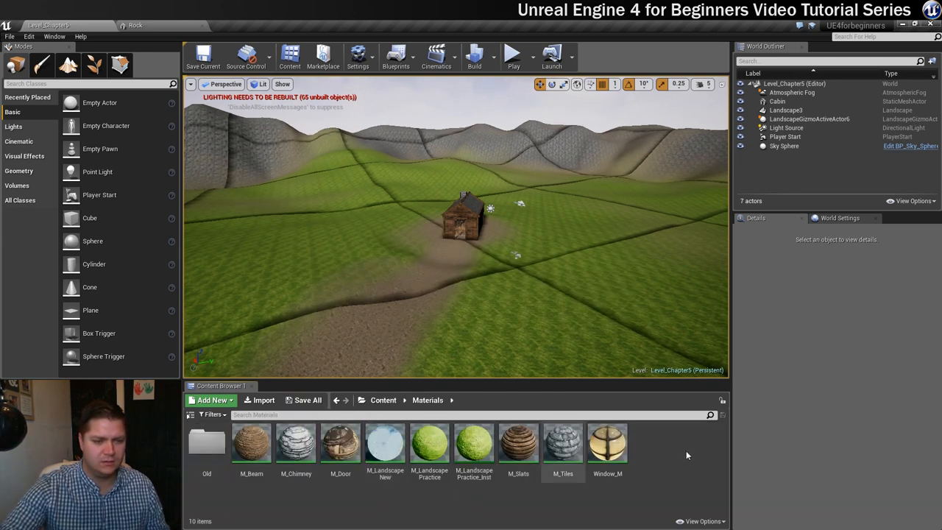
Create a material named M_Rock in Materials and open it in the material editor.
{"action": "left_click", "coordinate": [211, 399]}
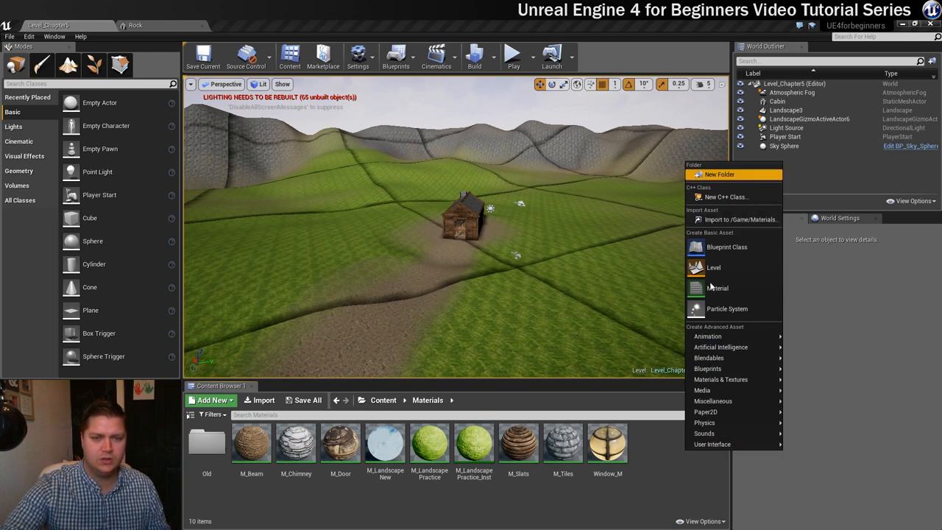
{"action": "left_click", "coordinate": [717, 287]}
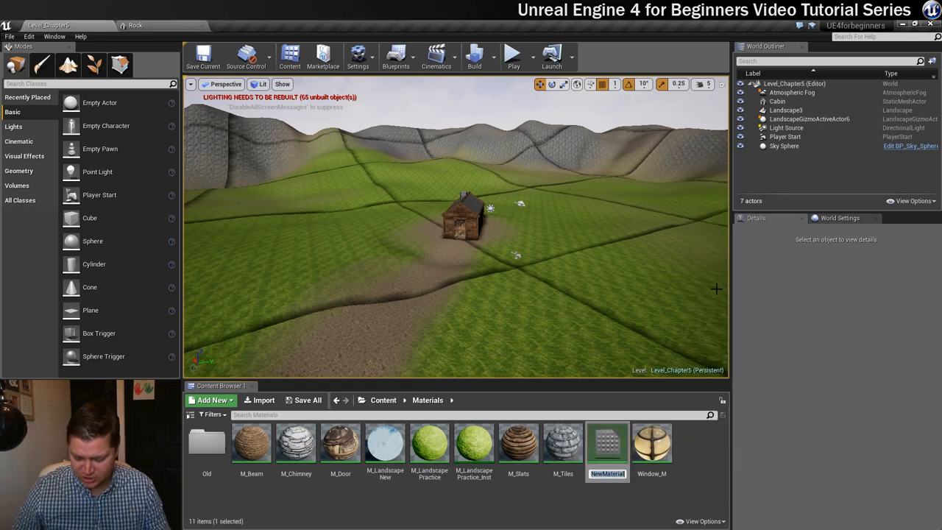
{"action": "type", "text": "M_Ro"}
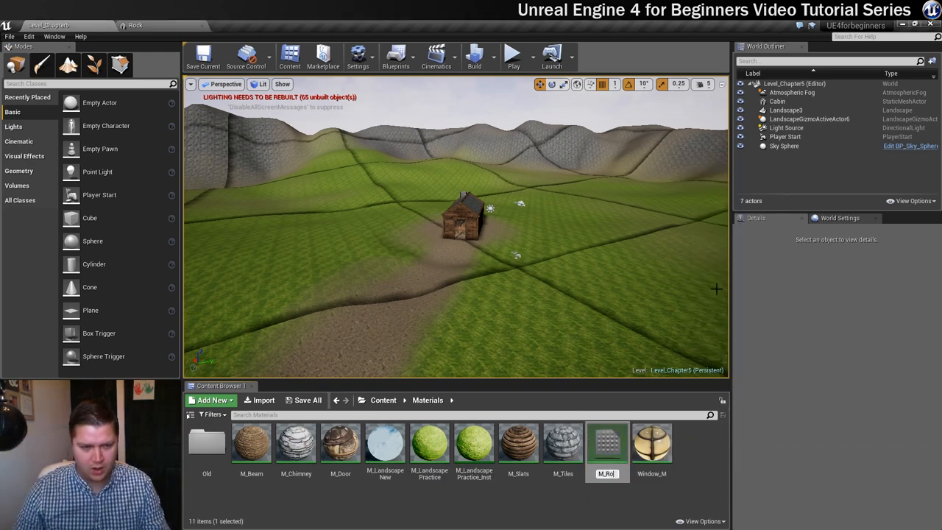
{"action": "left_click", "coordinate": [518, 443]}
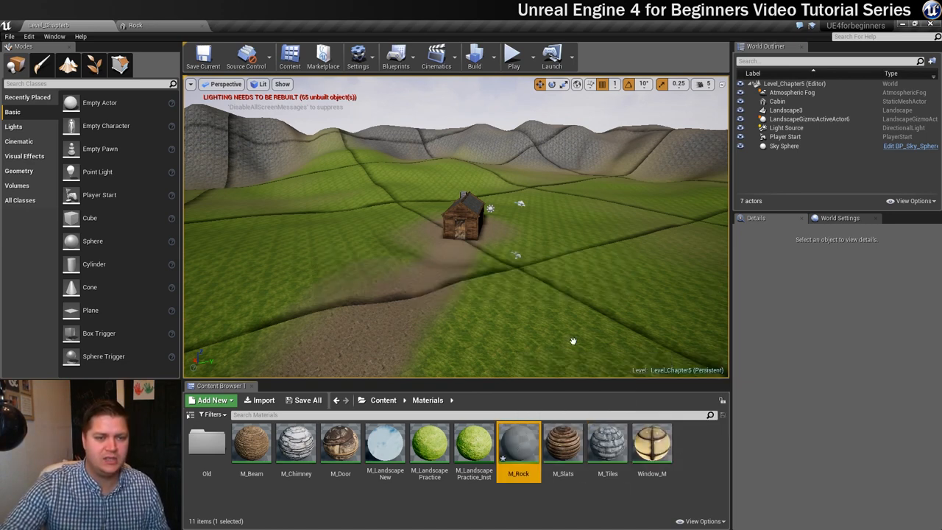
{"action": "double_click", "coordinate": [518, 442]}
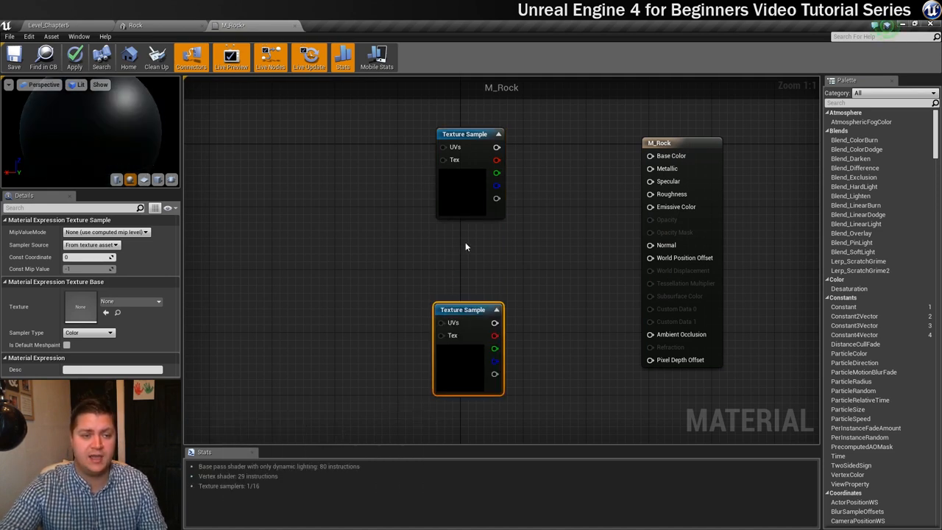
Assign Rock_D and Rock_N samples, add a 0.7 constant, and wire Base Color, Roughness, Normal.
{"action": "left_click", "coordinate": [477, 255]}
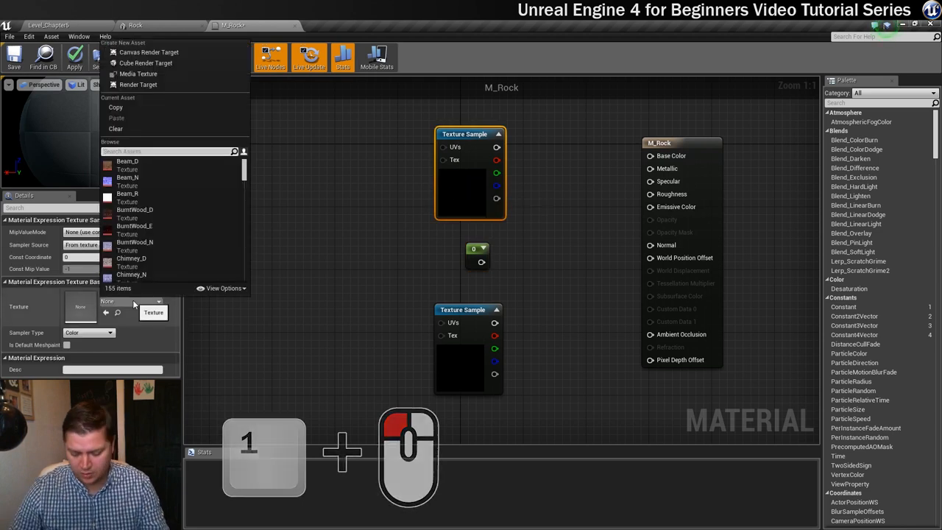
{"action": "type", "text": "rock"}
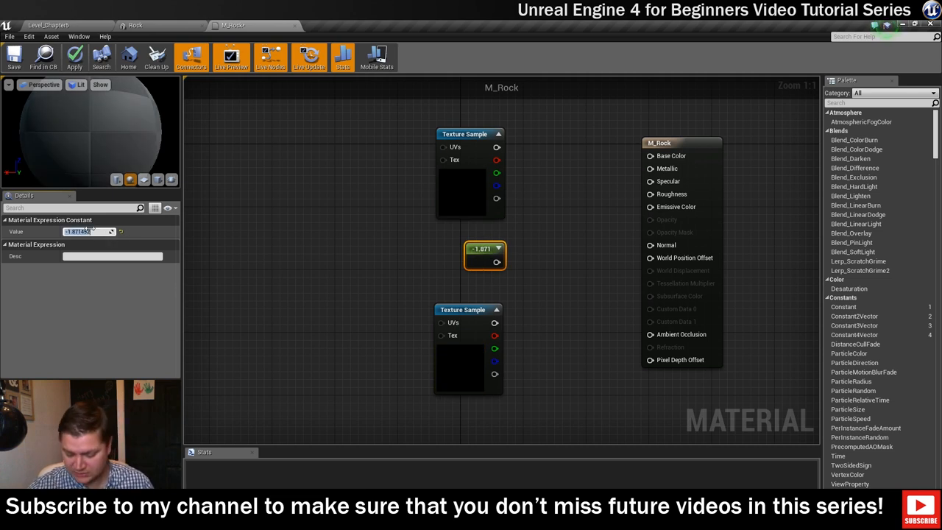
{"action": "type", "text": "0.7"}
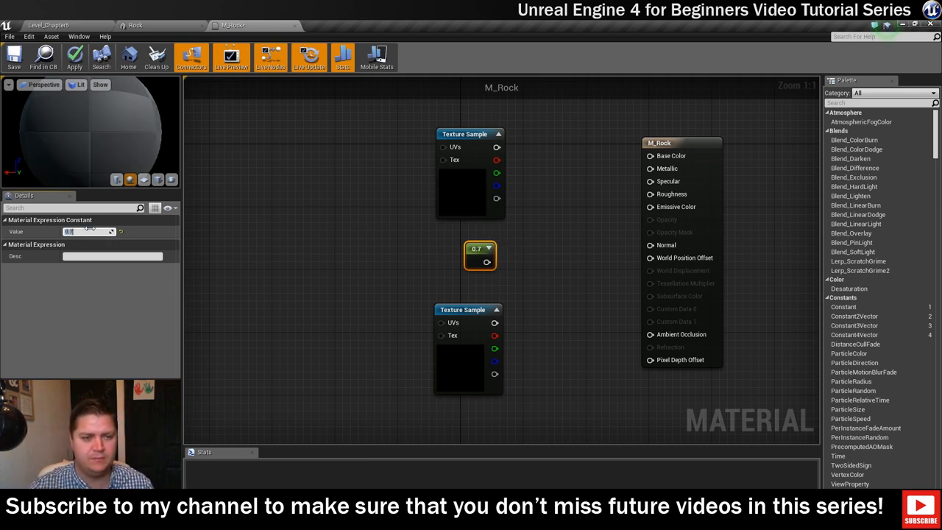
{"action": "left_click_drag", "start_coordinate": [497, 146], "coordinate": [636, 156]}
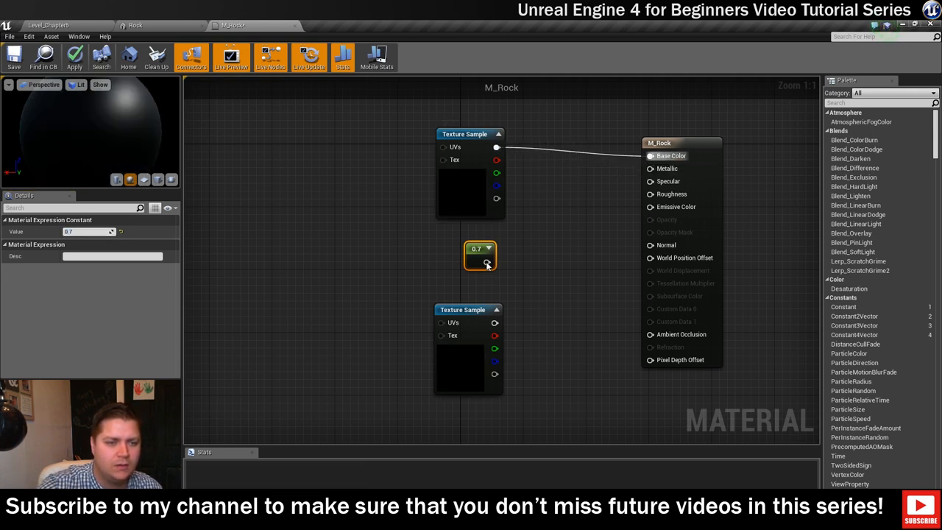
{"action": "left_click_drag", "start_coordinate": [486, 262], "coordinate": [651, 194]}
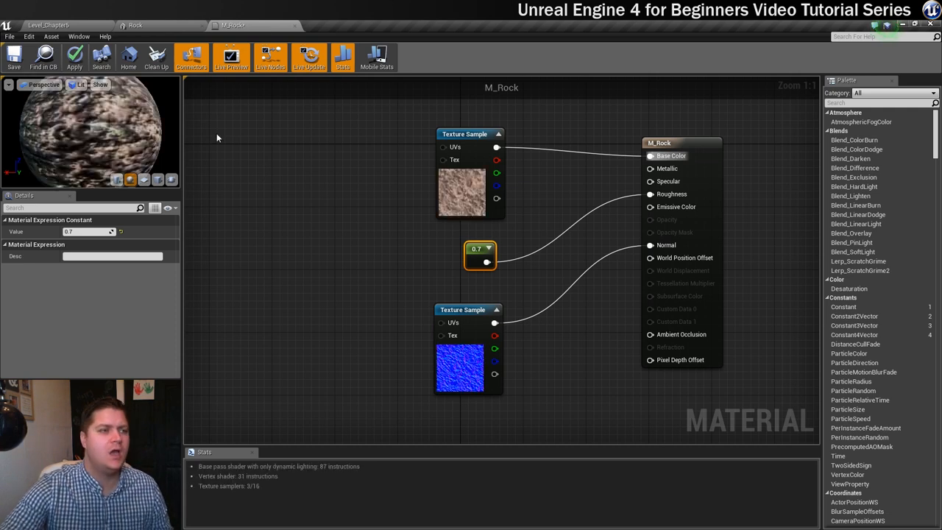
{"action": "mouse_move", "coordinate": [14, 56]}
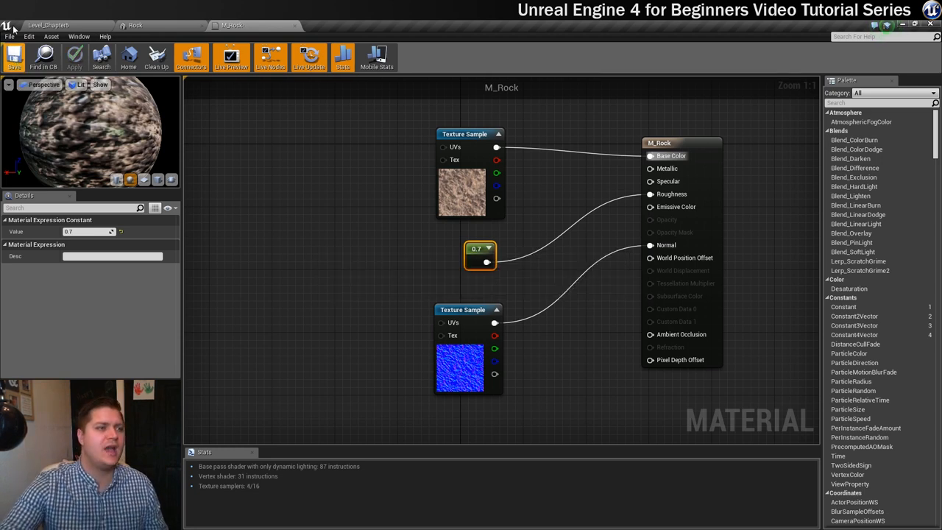
In the Rock mesh editor, filter Element 0's material list to rock materials to pick M_Rock.
{"action": "left_click", "coordinate": [135, 24]}
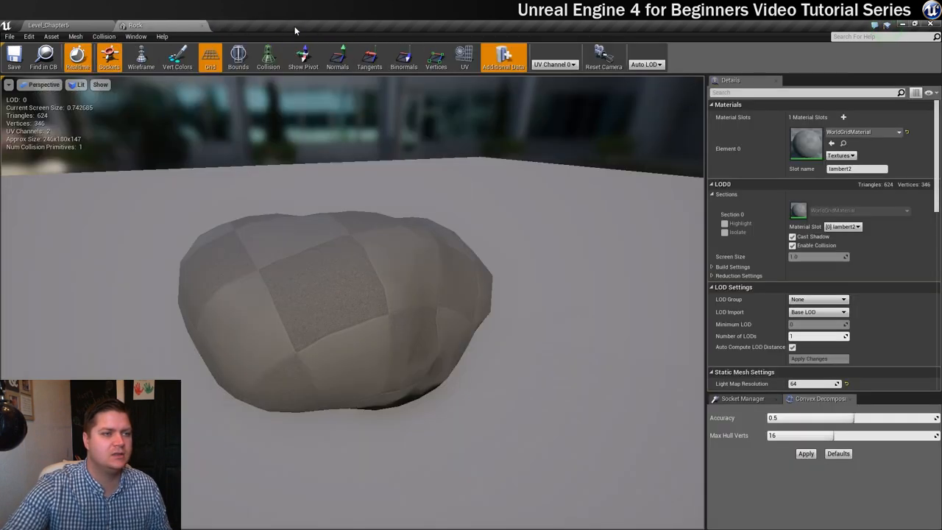
{"action": "mouse_move", "coordinate": [374, 314]}
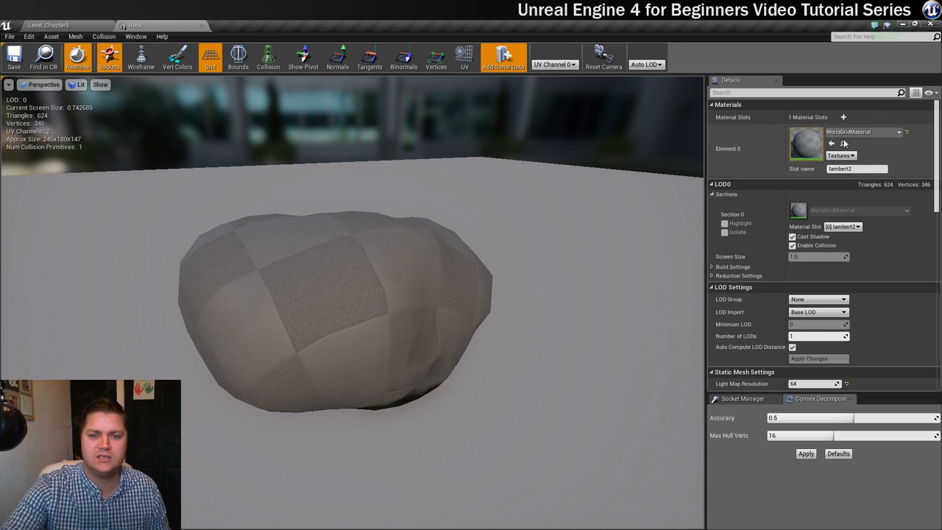
{"action": "left_click", "coordinate": [900, 132]}
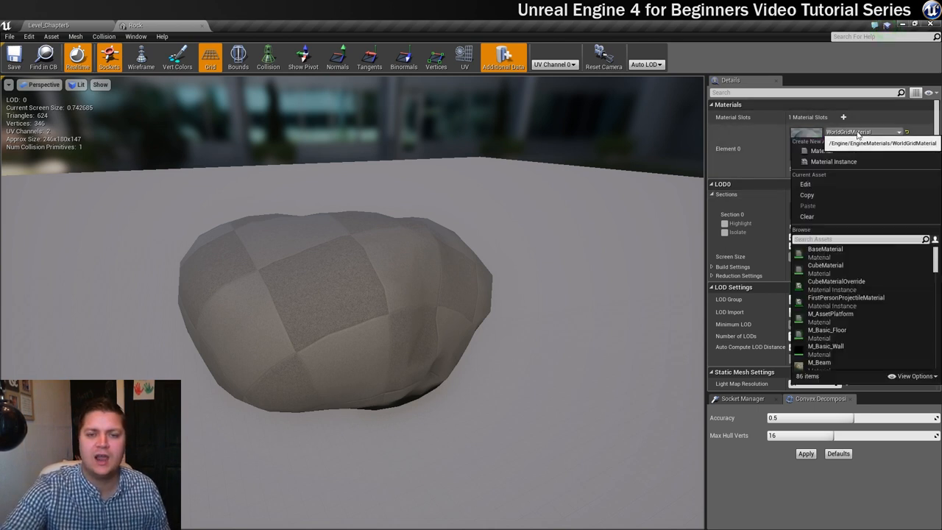
{"action": "type", "text": "rock"}
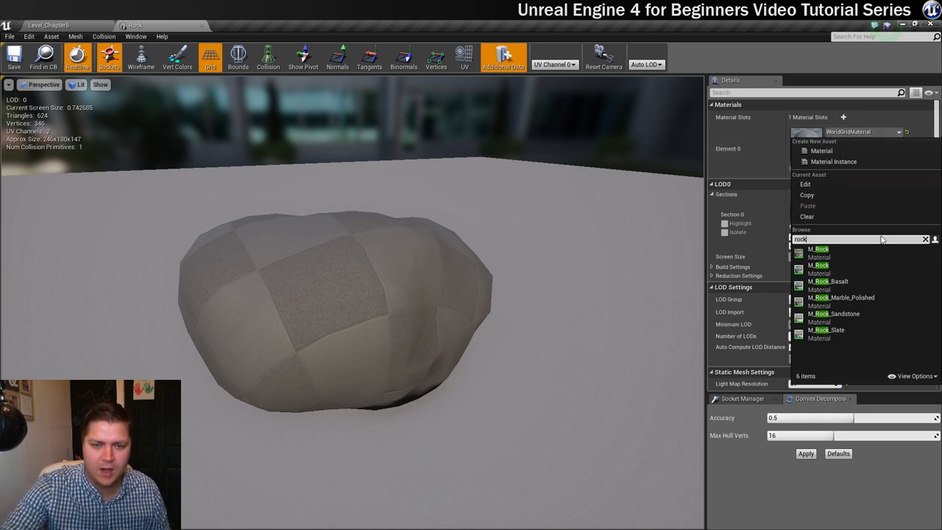
{"action": "mouse_move", "coordinate": [819, 265]}
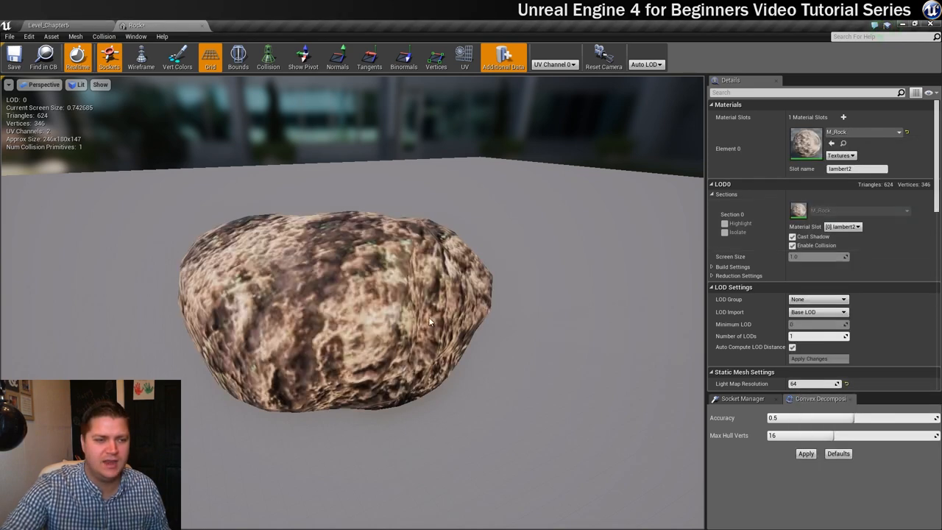
{"action": "mouse_move", "coordinate": [338, 339]}
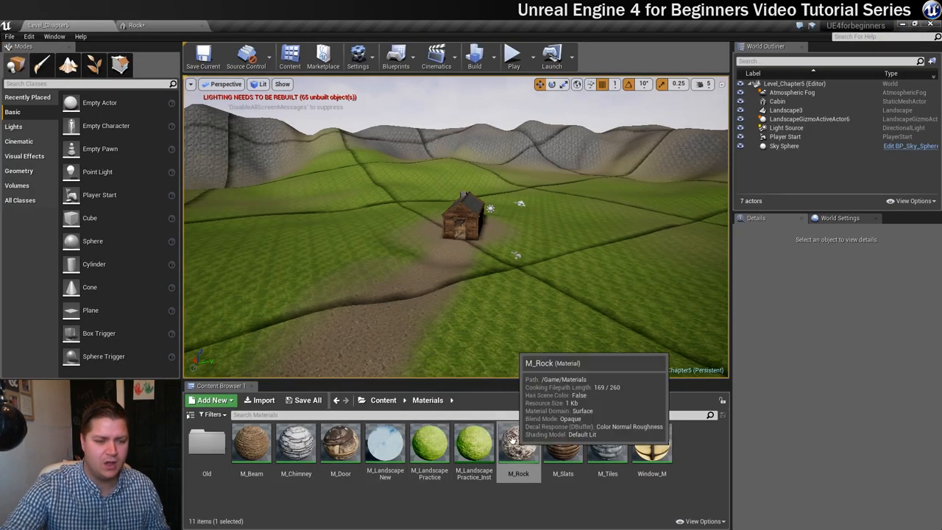
Feed both M_Rock texture samples through a TextureCoordinate node tiled at 2, and apply.
{"action": "left_click", "coordinate": [518, 442]}
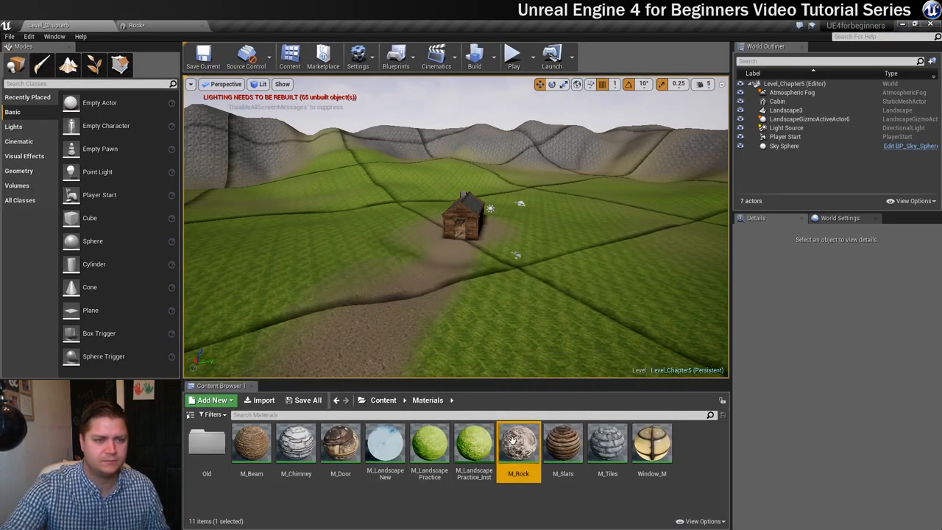
{"action": "double_click", "coordinate": [519, 442]}
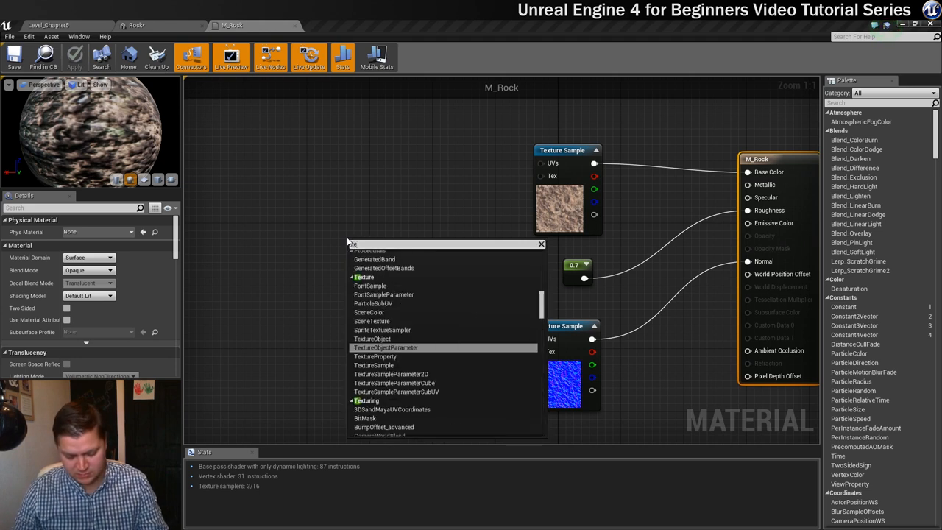
{"action": "type", "text": "texturecoo"}
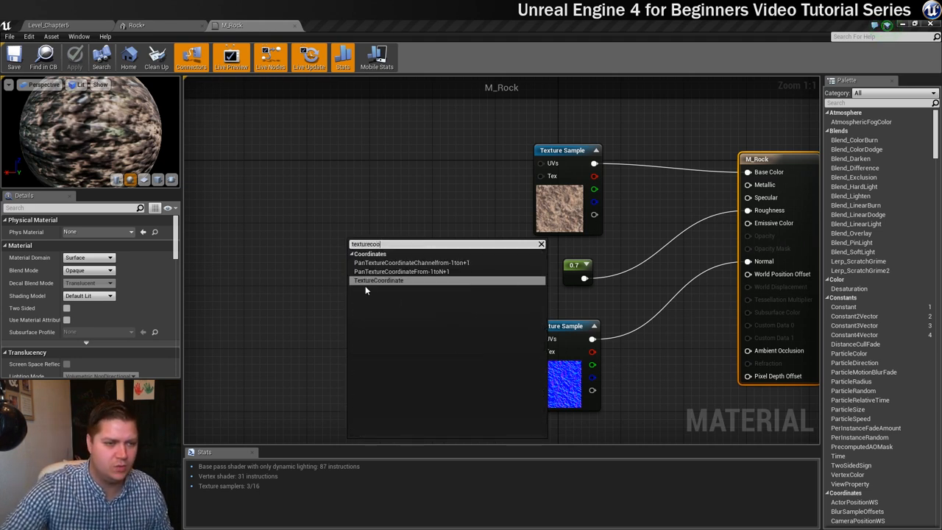
{"action": "left_click", "coordinate": [378, 281]}
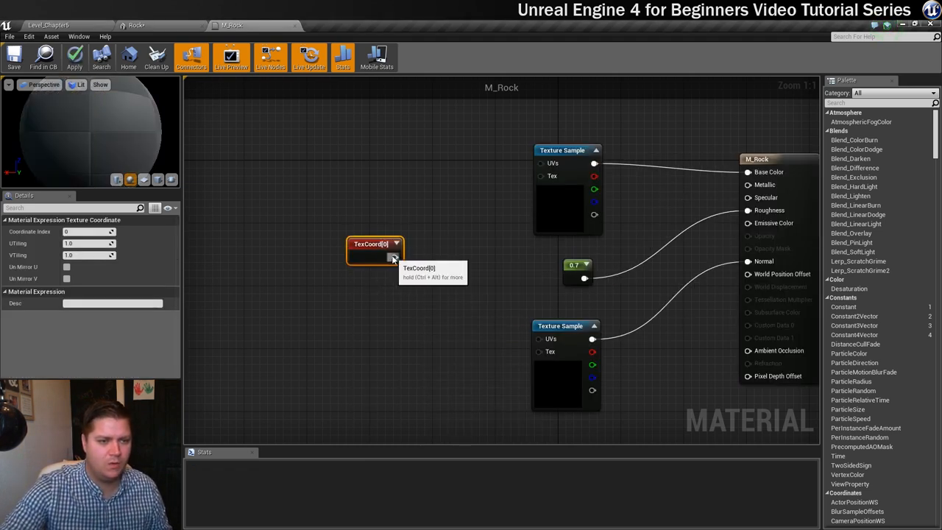
{"action": "left_click_drag", "start_coordinate": [395, 257], "coordinate": [540, 162]}
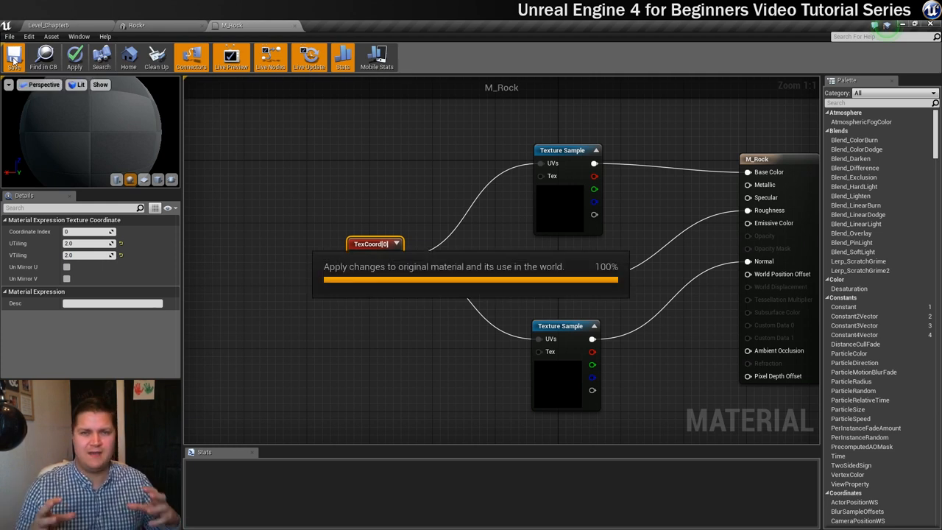
{"action": "left_click", "coordinate": [13, 57]}
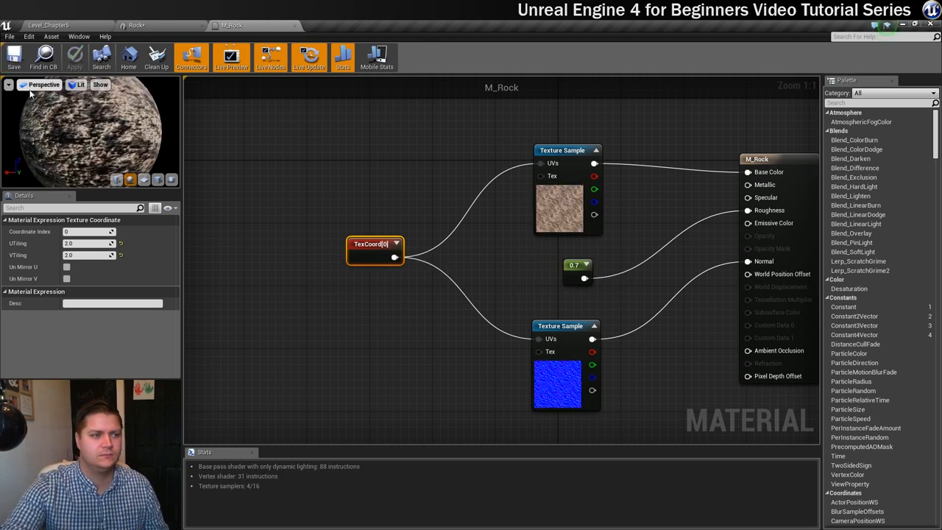
{"action": "mouse_move", "coordinate": [136, 25]}
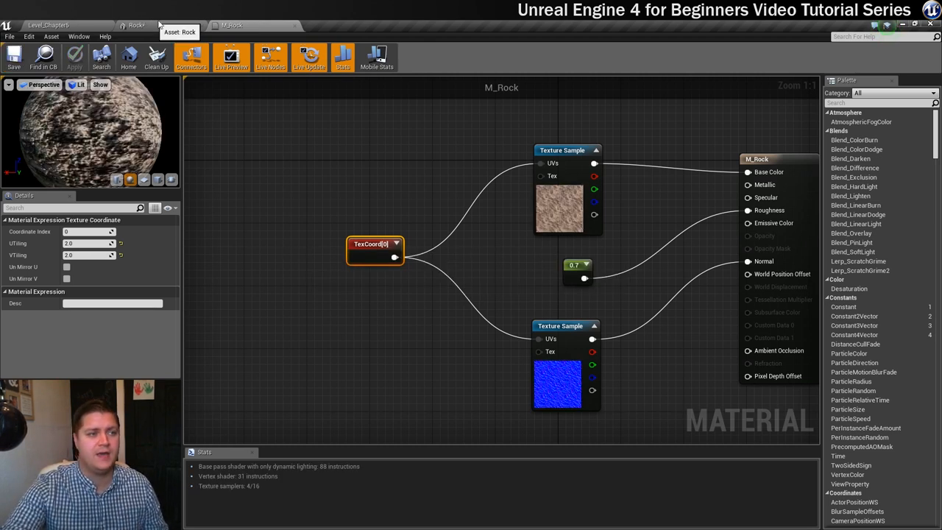
Return to the Rock mesh editor to check the tiled texture and save.
{"action": "left_click", "coordinate": [136, 25]}
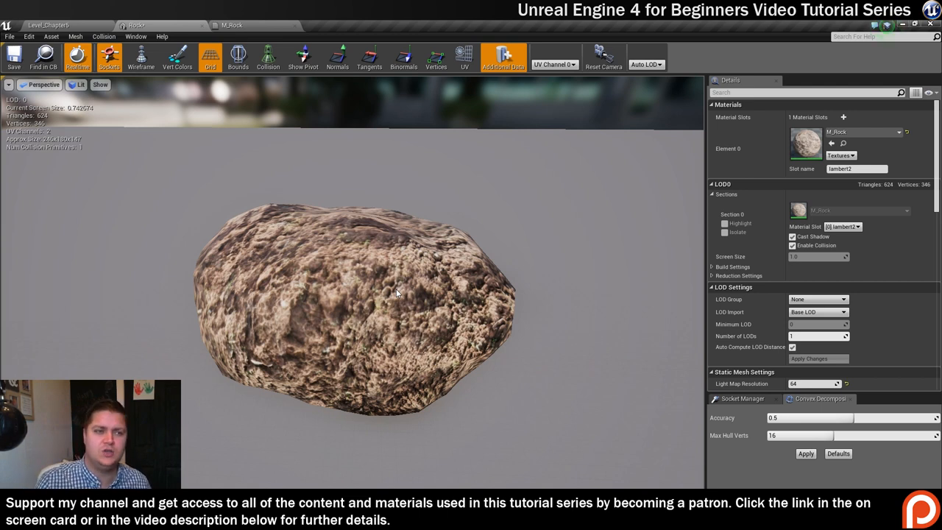
{"action": "mouse_move", "coordinate": [262, 236]}
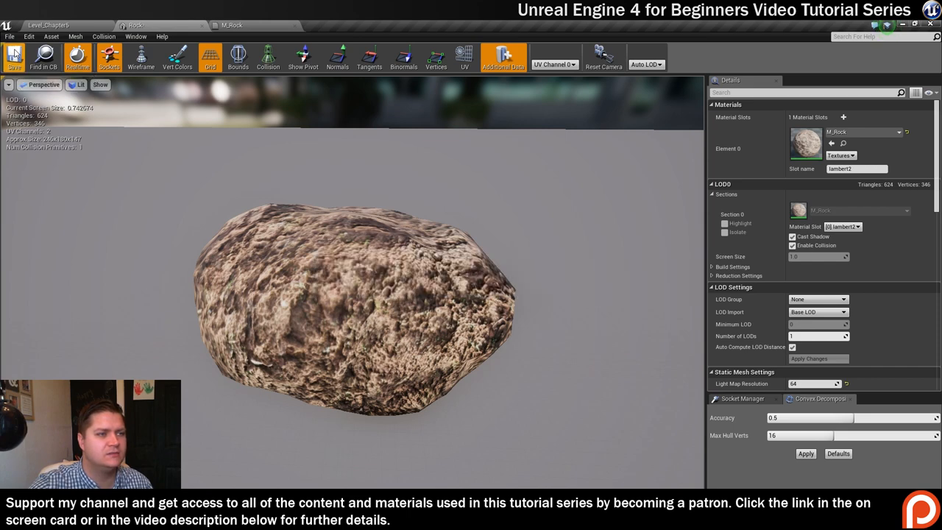
{"action": "mouse_move", "coordinate": [54, 34]}
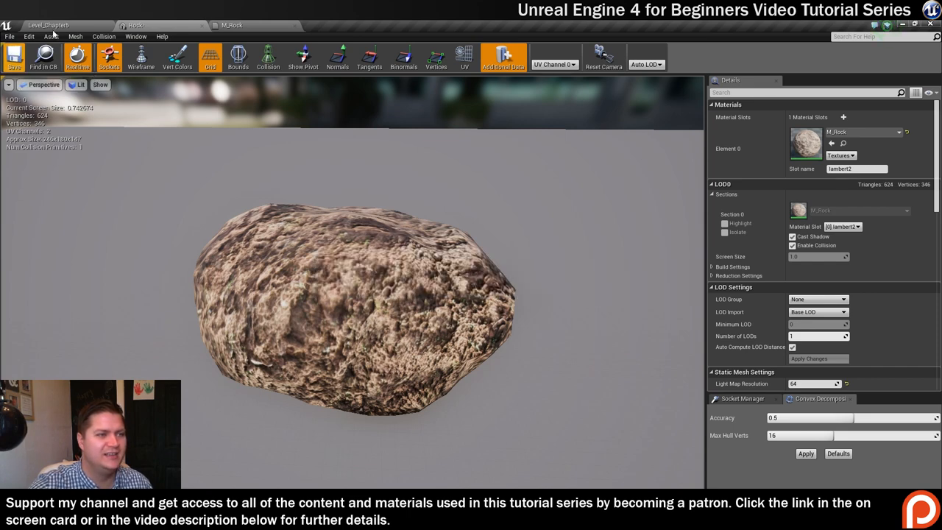
Return to the cabin level and browse up to the top Content folder.
{"action": "left_click", "coordinate": [48, 24]}
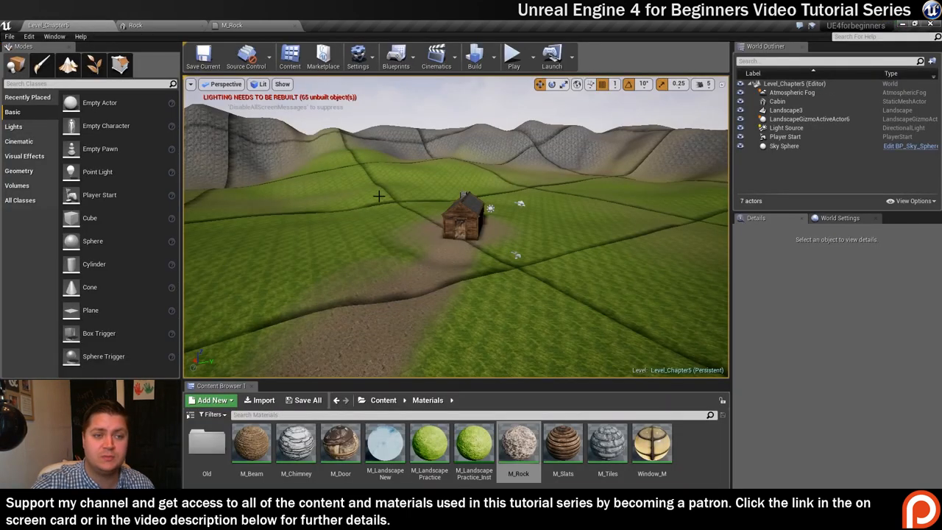
{"action": "mouse_move", "coordinate": [428, 224]}
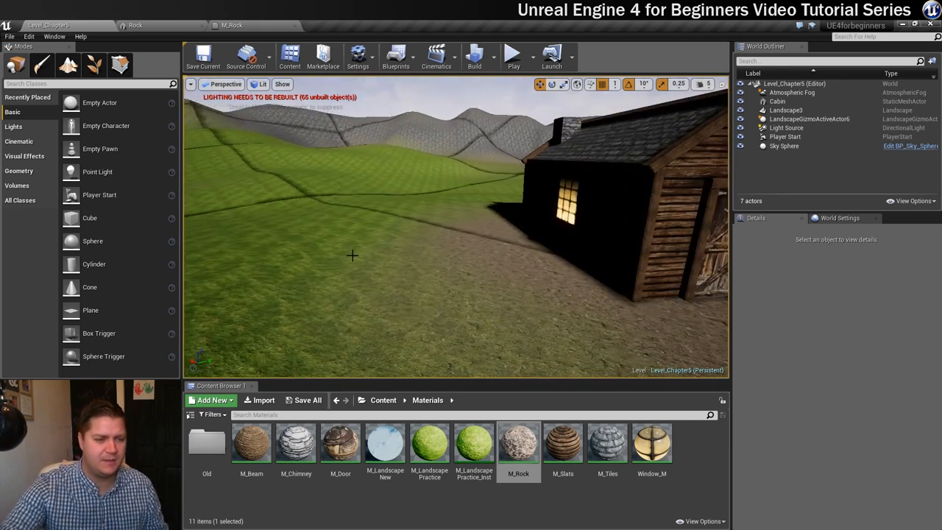
{"action": "left_click", "coordinate": [383, 400]}
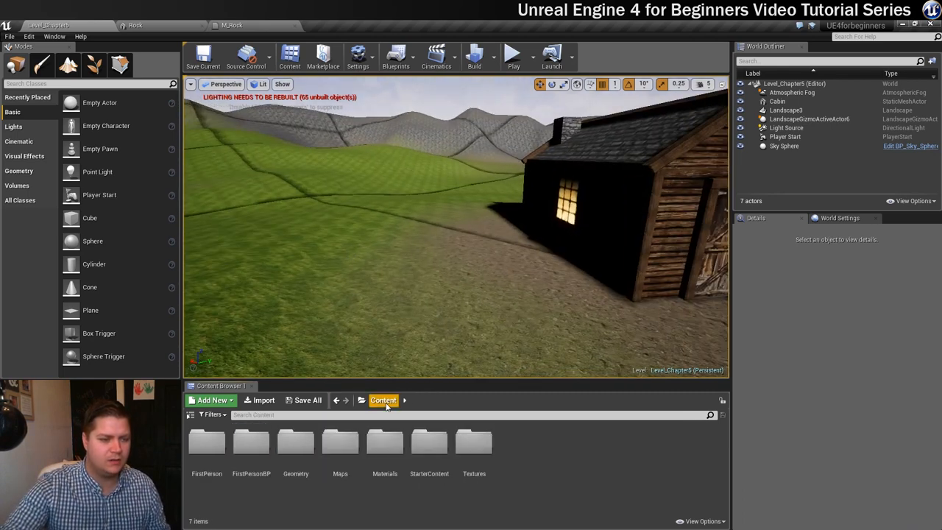
{"action": "mouse_move", "coordinate": [295, 445]}
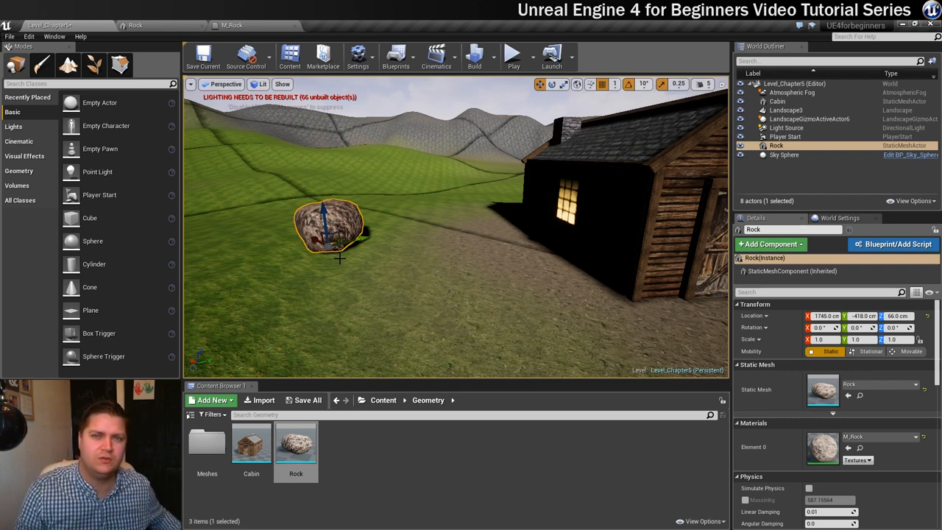
{"action": "mouse_move", "coordinate": [324, 216]}
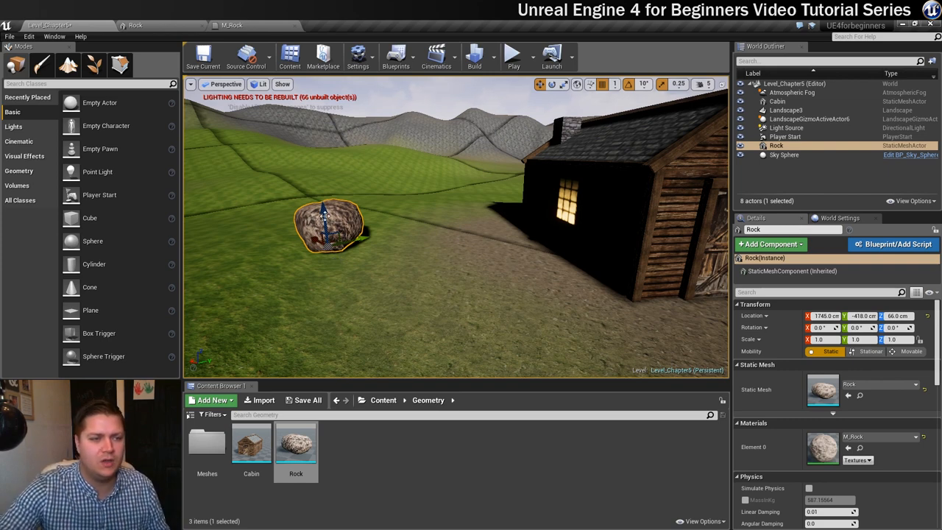
Sink the main rock partly into the ground and tuck two smaller rock copies against it.
{"action": "left_click_drag", "start_coordinate": [330, 214], "coordinate": [330, 246]}
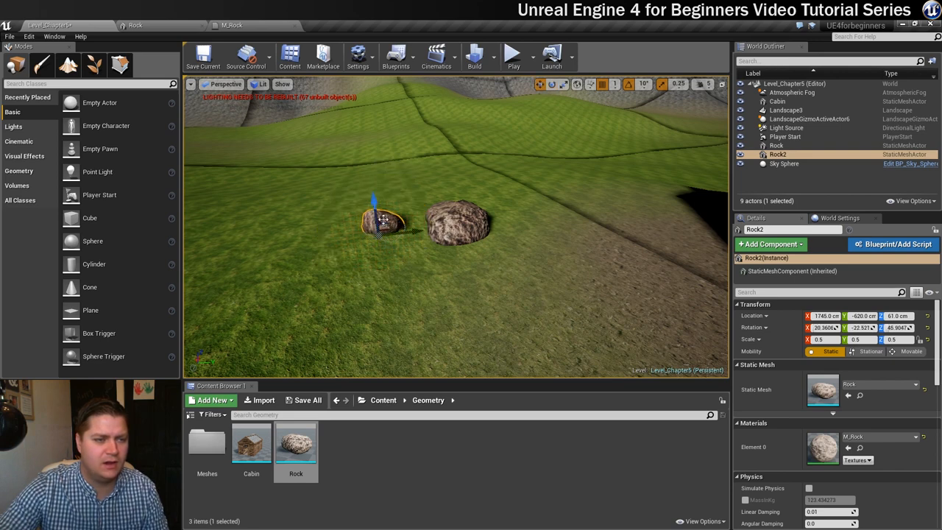
{"action": "left_click_drag", "start_coordinate": [382, 221], "coordinate": [514, 213]}
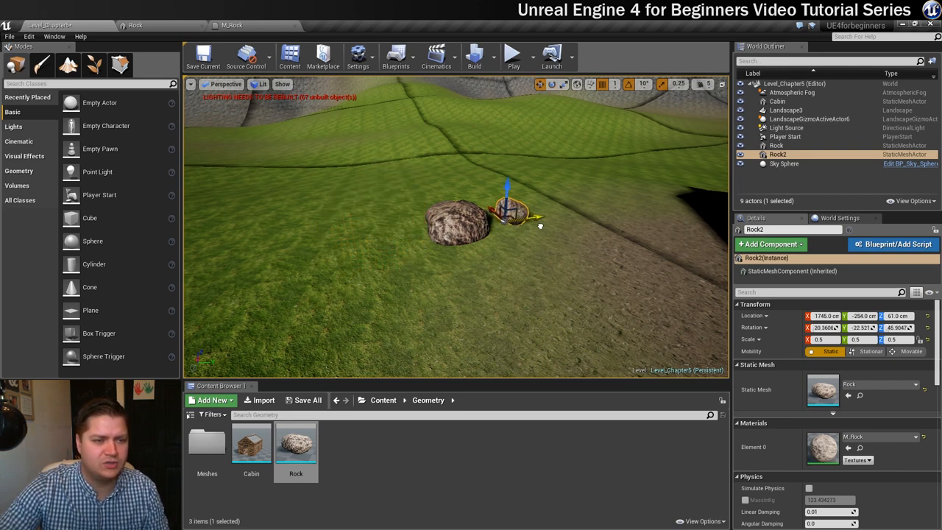
{"action": "left_click_drag", "start_coordinate": [515, 213], "coordinate": [478, 221]}
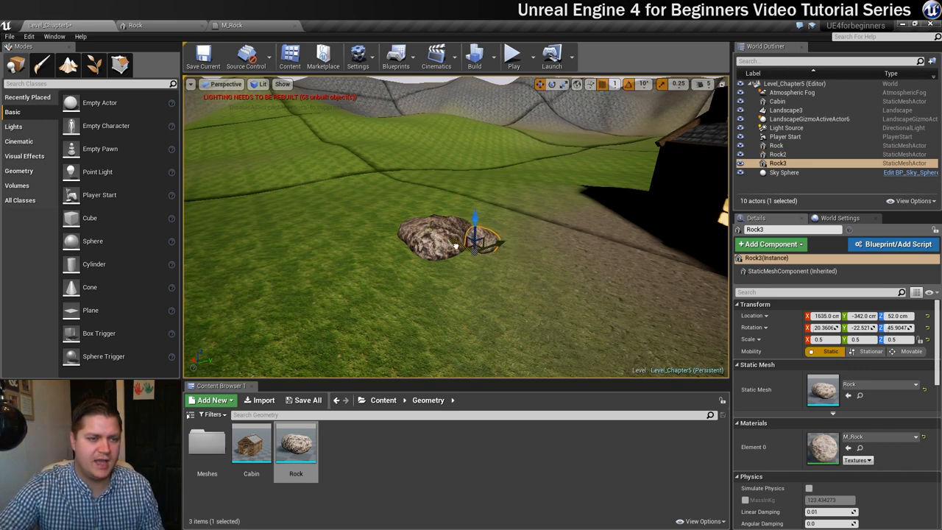
{"action": "left_click_drag", "start_coordinate": [478, 235], "coordinate": [438, 250]}
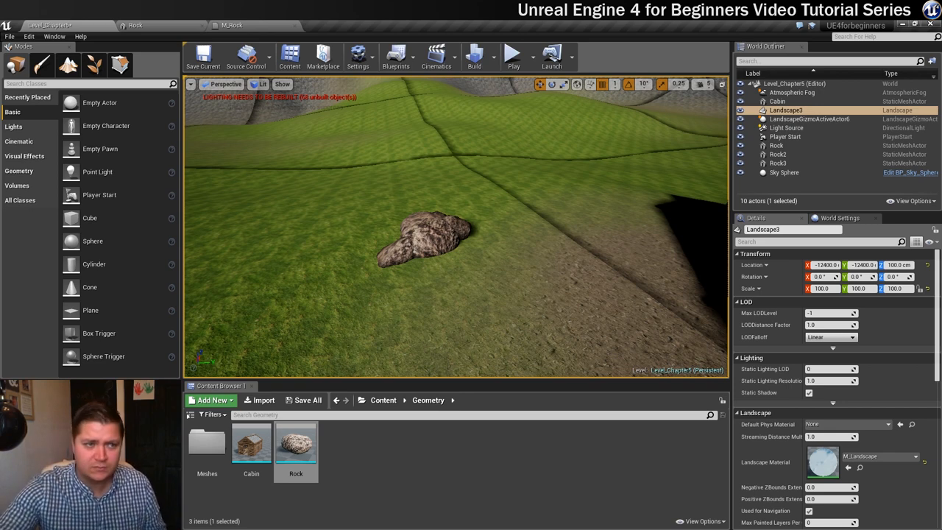
{"action": "left_click_drag", "start_coordinate": [456, 235], "coordinate": [548, 213]}
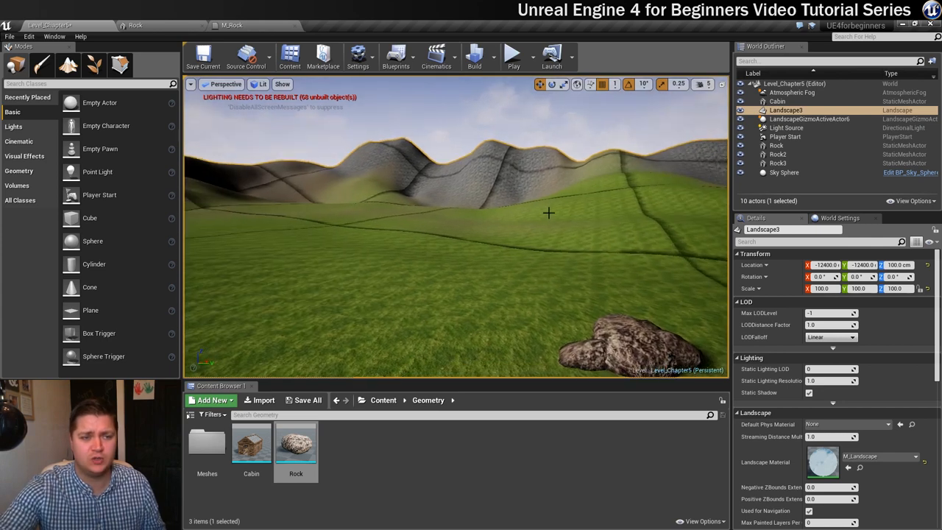
{"action": "mouse_move", "coordinate": [382, 163]}
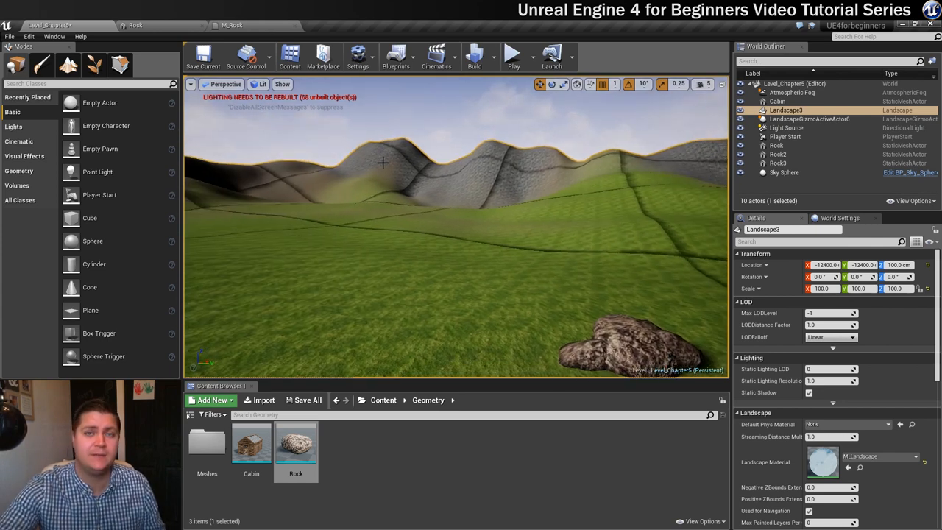
{"action": "mouse_move", "coordinate": [452, 229]}
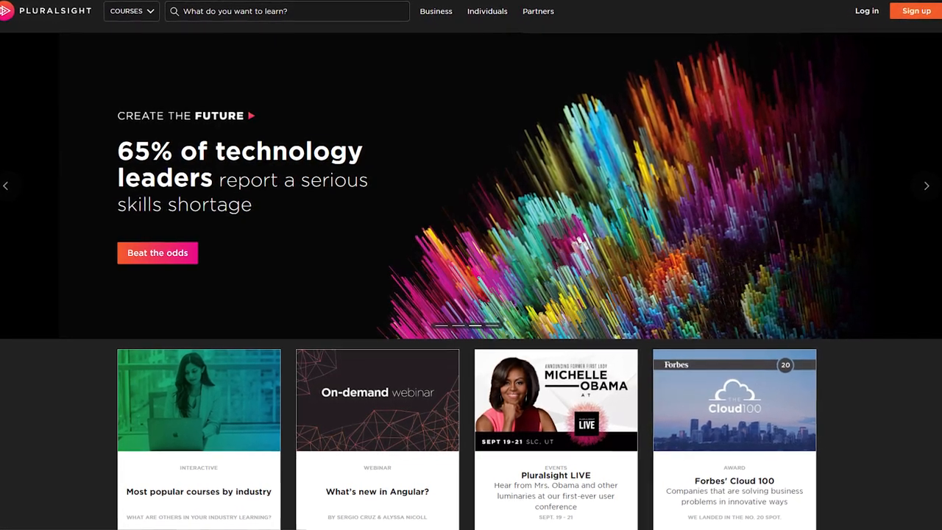
Search Pluralsight for 'unreal engine 4' and scroll through the 83 course results.
{"action": "type", "text": "unreal engine 4"}
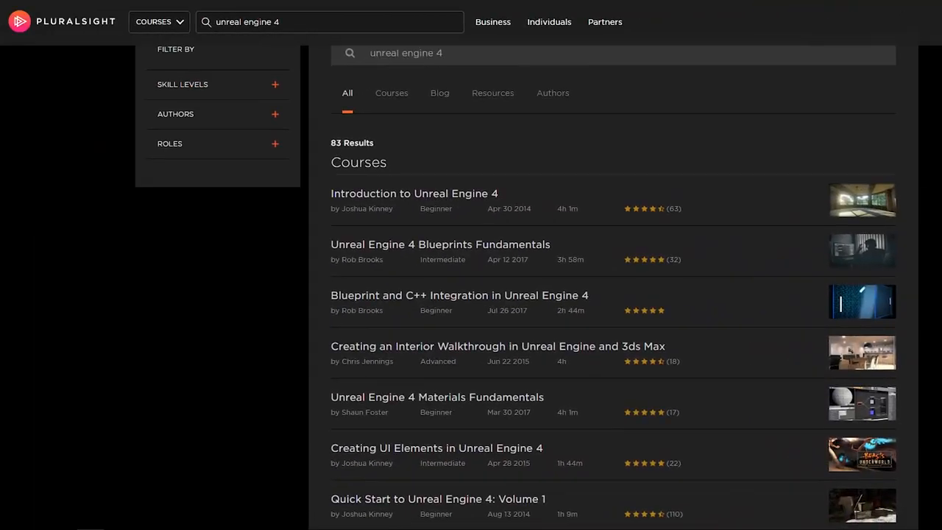
{"action": "scroll", "scroll_direction": "down", "scroll_amount": 3}
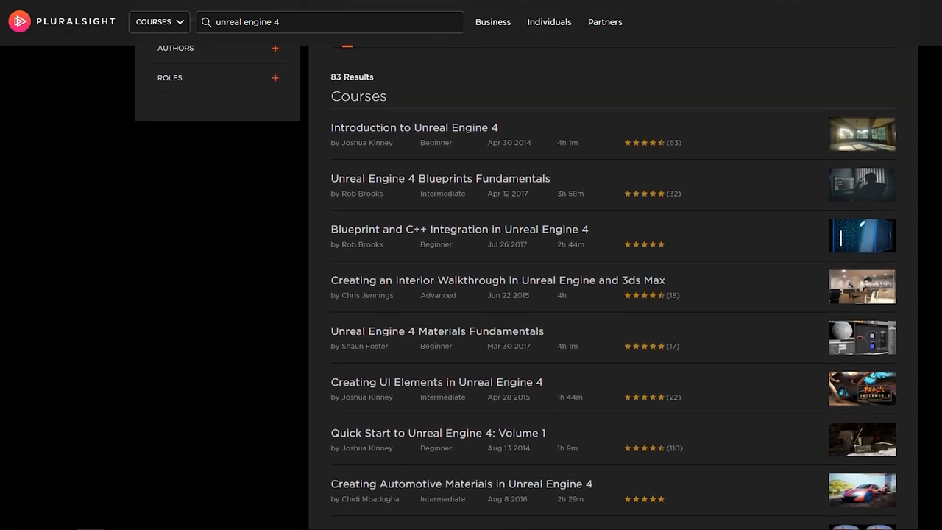
{"action": "scroll", "scroll_direction": "down", "scroll_amount": 3}
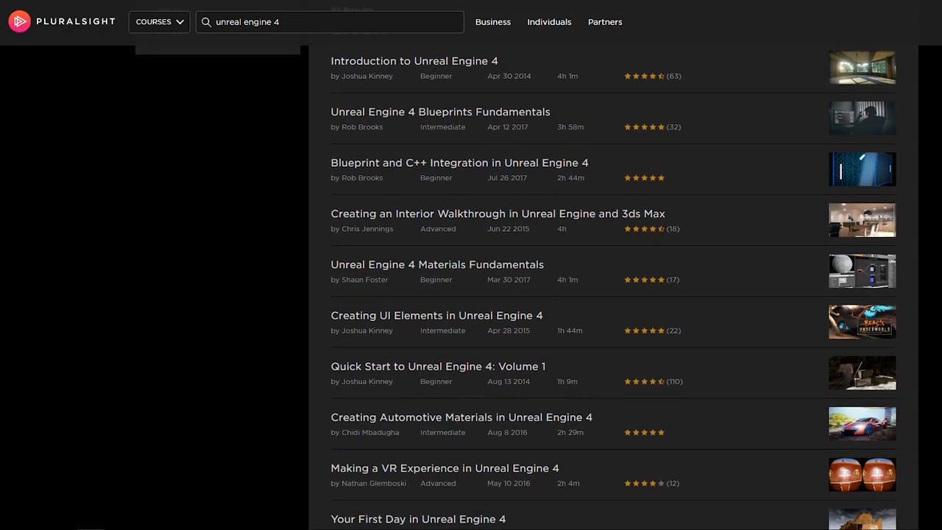
{"action": "scroll", "scroll_direction": "down", "scroll_amount": 3}
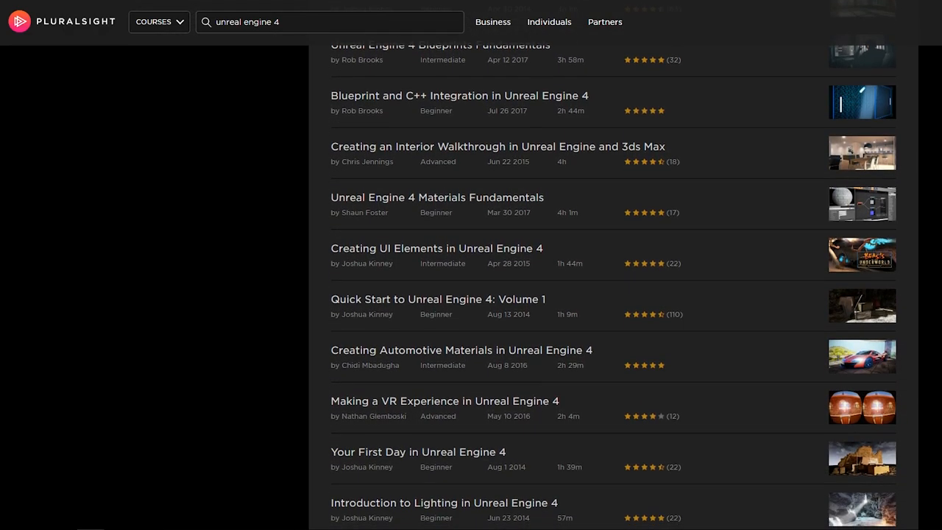
{"action": "scroll", "scroll_direction": "down", "scroll_amount": 3}
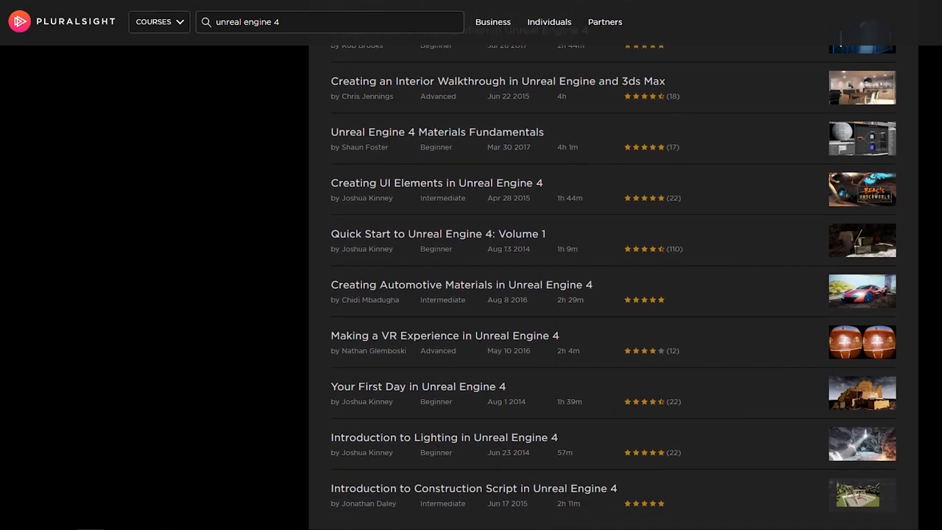
{"action": "scroll", "scroll_direction": "down", "scroll_amount": 3}
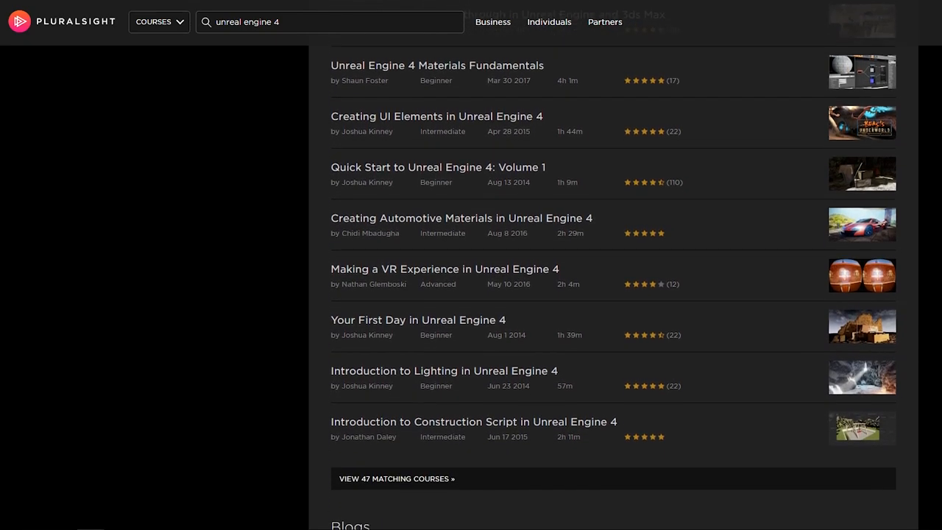